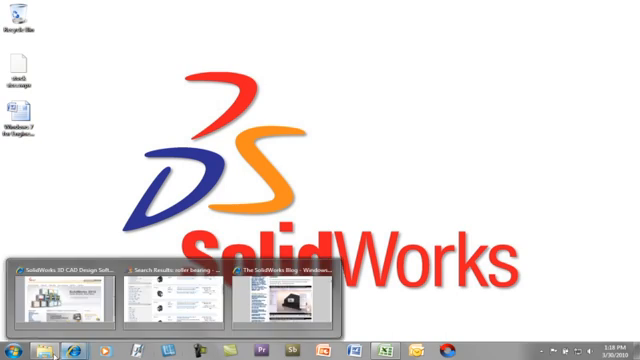
Start SolidWorks Premium 2010 from its taskbar icon
click(14, 345)
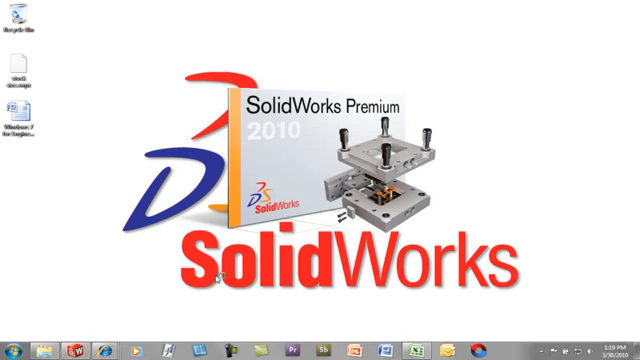
Open 6209 Bearing Assembly.SLDASM from the SolidWorks taskbar jump list's recent files
key(Win+2)
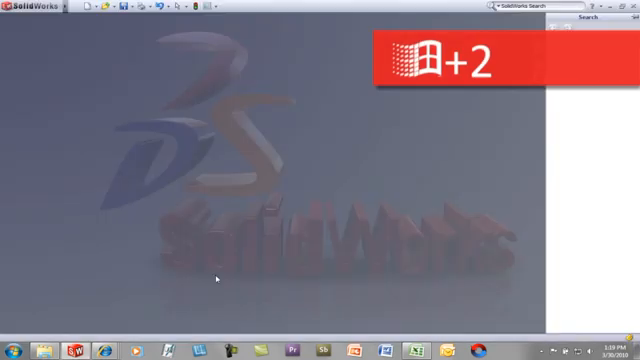
right_click(75, 353)
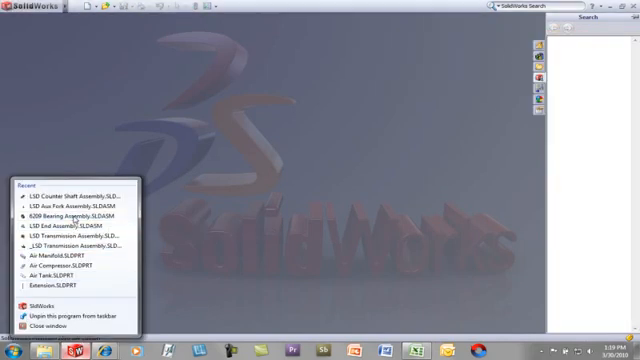
click(67, 214)
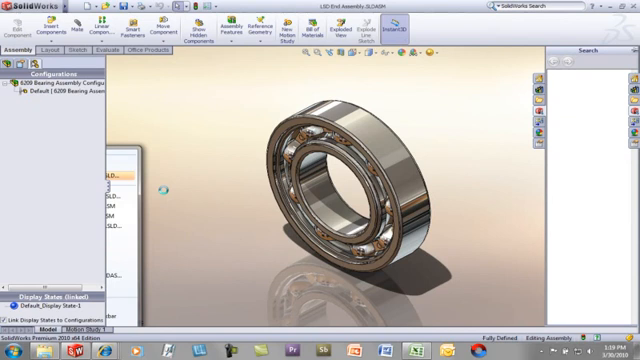
Switch between the LSD End Assembly and 6209 Bearing Assembly documents with Ctrl+Tab
key(Ctrl+Tab)
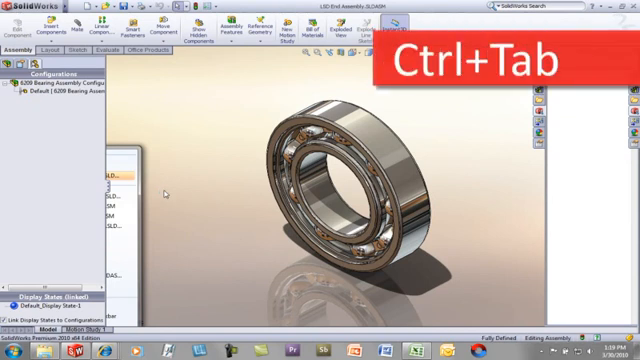
key(Ctrl+Tab)
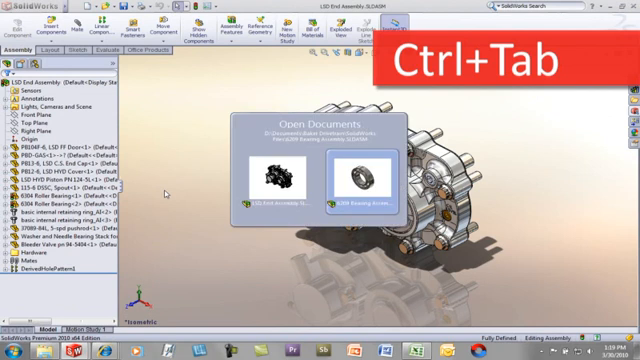
key(Ctrl+Tab)
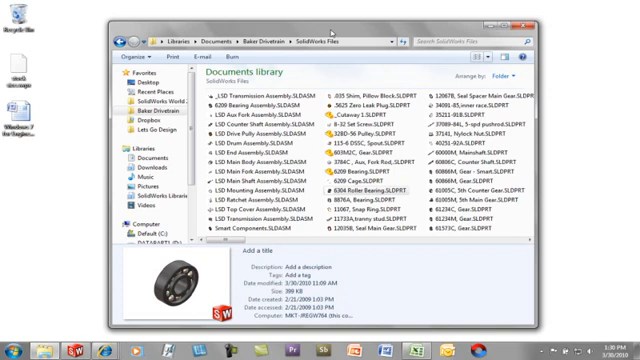
mouse_move(455, 80)
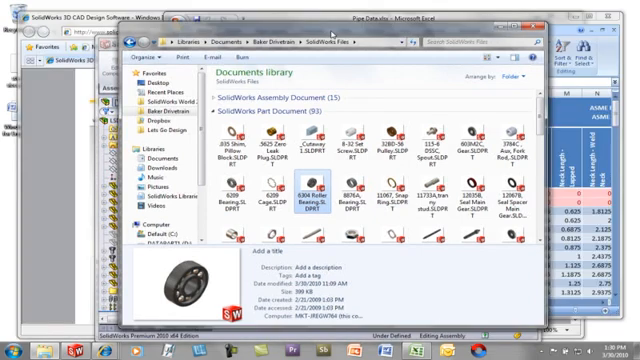
Minimize all other windows with Win+Home
key(Win+Home)
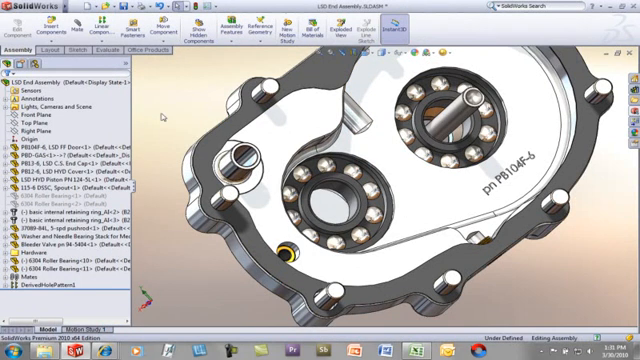
Cycle through open window previews with Alt+Tab, then view them in Flip 3D
key(Alt+Tab)
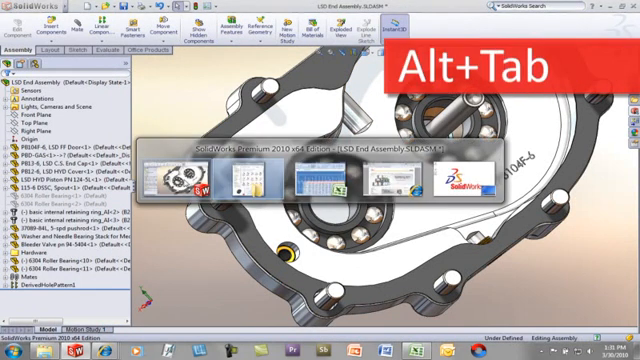
key(alt+tab)
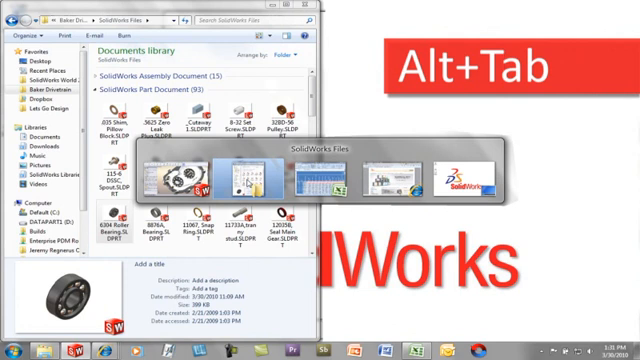
key(alt+tab)
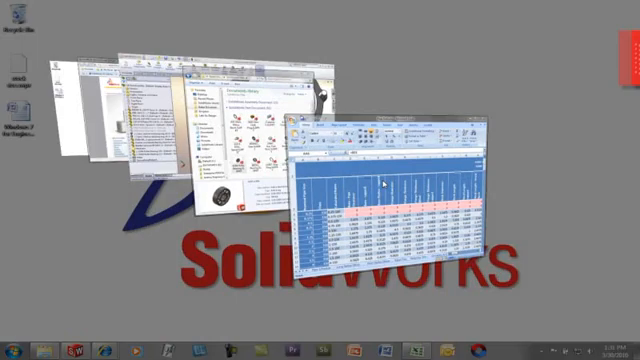
key(Win+Tab)
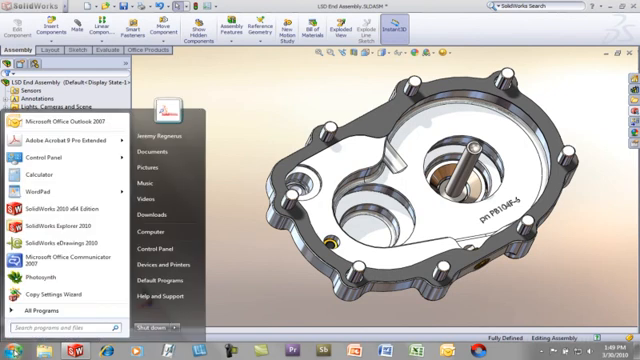
Start adding a printer from Control Panel, then launch Calculator from Start search
text(control)
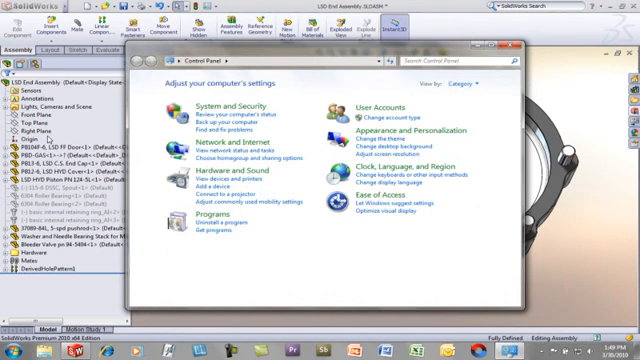
click(8, 352)
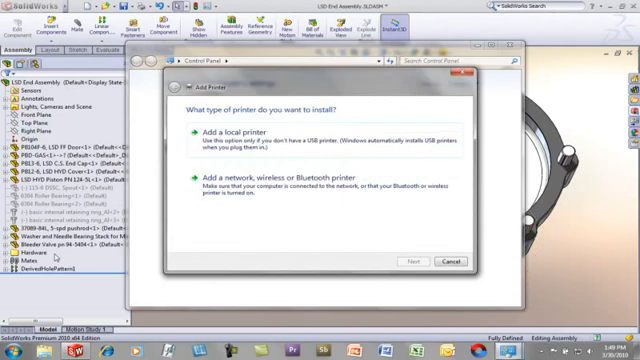
text(calcu)
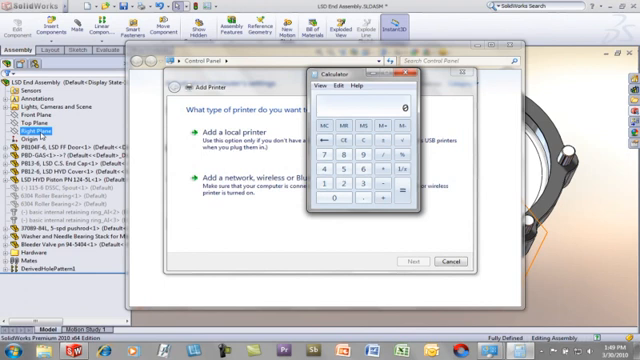
click(409, 75)
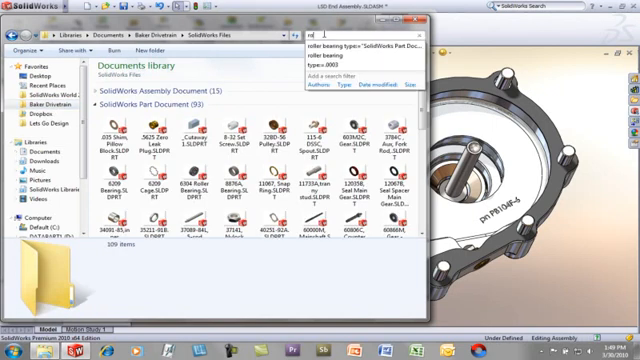
Search the SolidWorks Files library for 'roller bearing'
text(roller bearing)
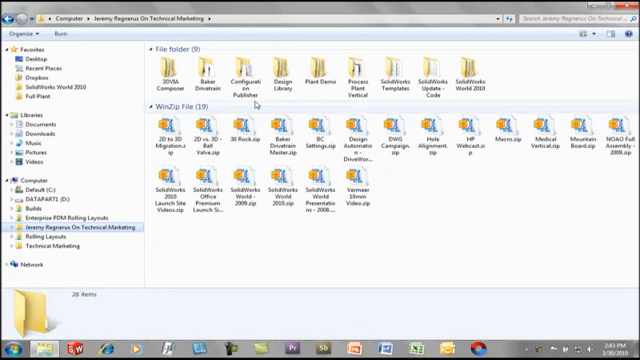
Open the Baker Drivetrain network folder and bring up a file's context menu
double_click(201, 62)
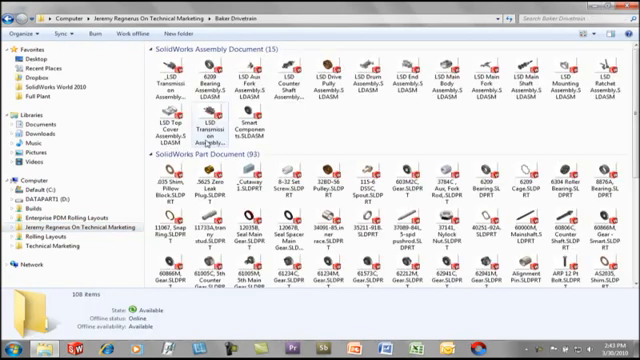
right_click(29, 48)
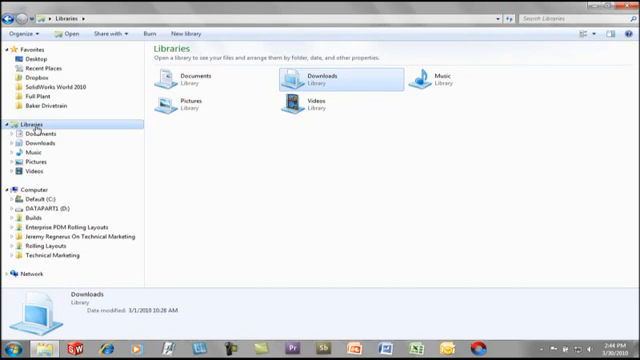
Bring up the Libraries context menu for creating a new library
right_click(30, 128)
text(SolidWorks)
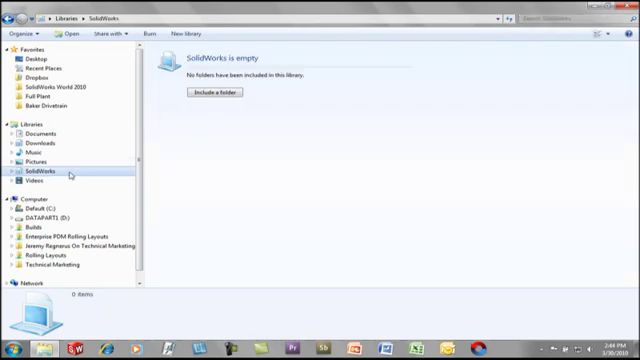
click(211, 92)
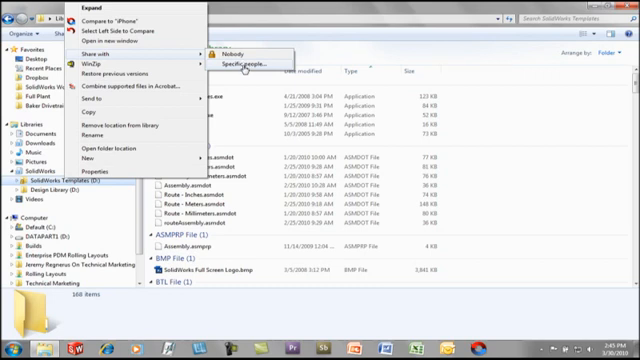
click(221, 62)
text(dw)
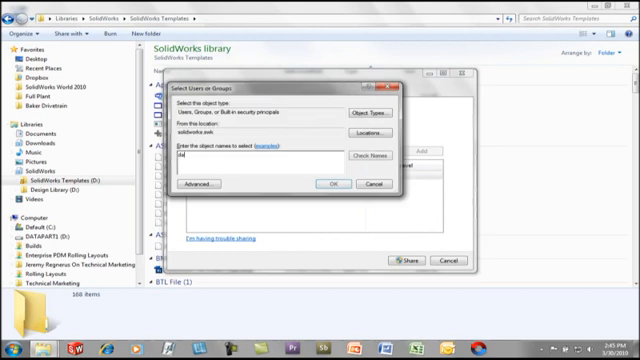
click(326, 185)
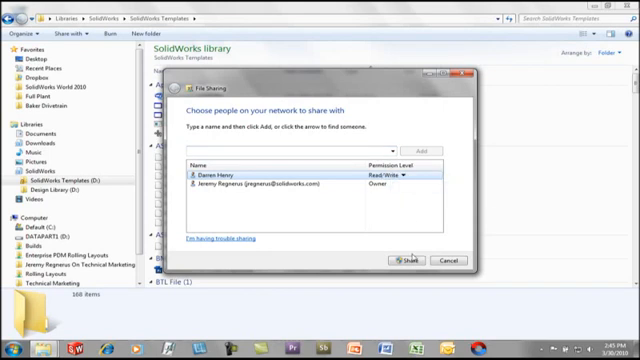
click(412, 260)
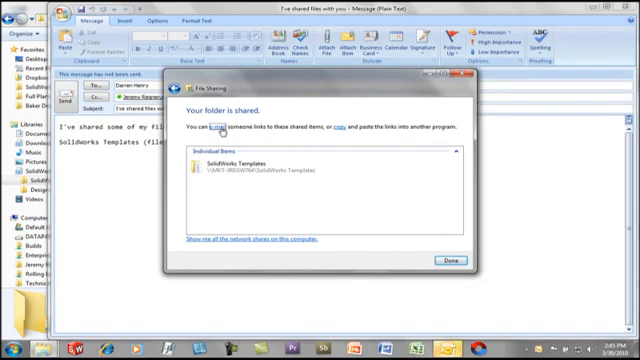
click(474, 262)
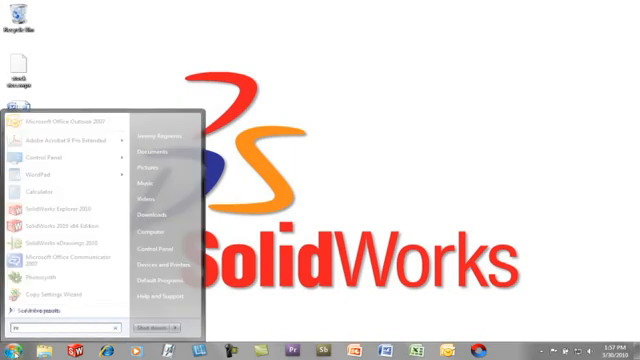
Open Problem Steps Recorder from a 'record' search and add the comment 'This will record screenshots and…'
text(record a)
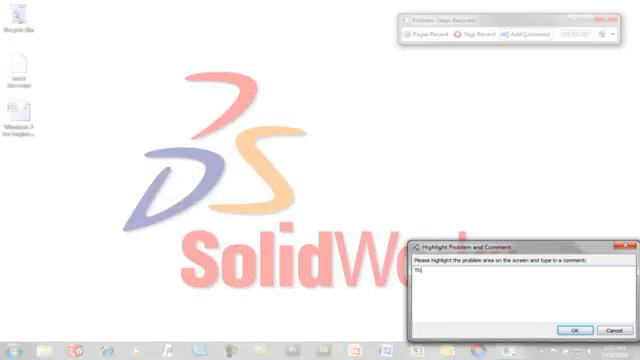
text(This will record a)
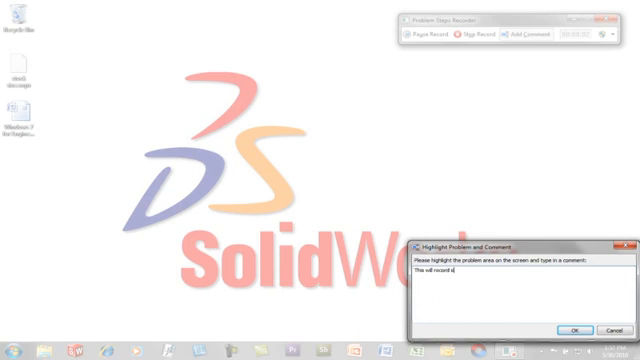
text(screenshots and)
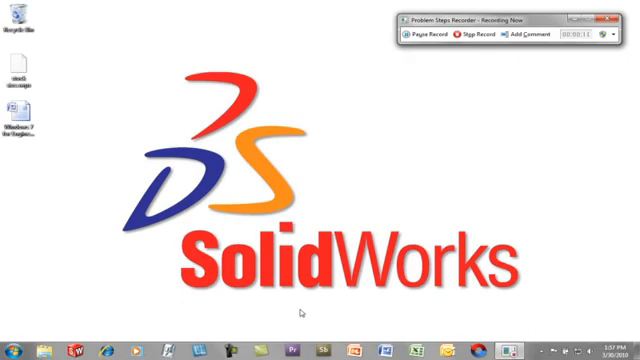
Start Sticky Notes and write the note 'sticky notes are a great reminder'
click(8, 345)
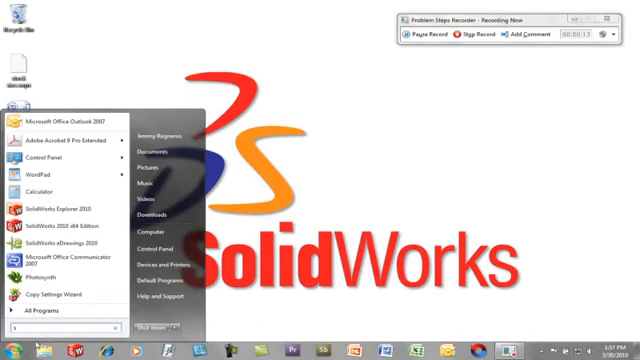
text(sticky notes)
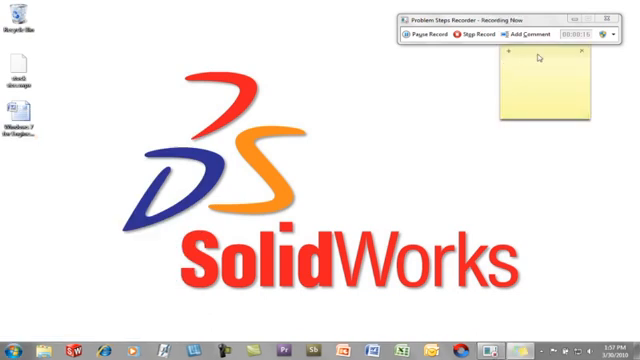
text(sticky notes are a great reminde)
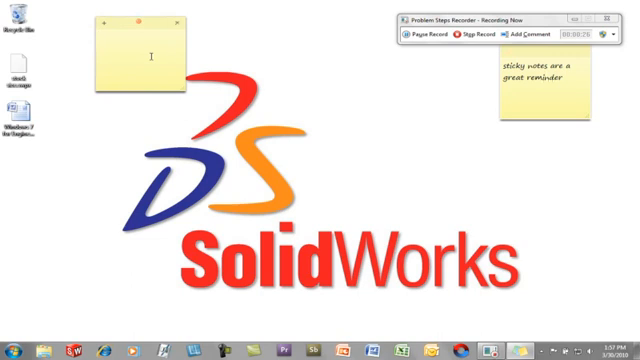
Add a second sticky note reading 'remember to order bearings'
text(remember to)
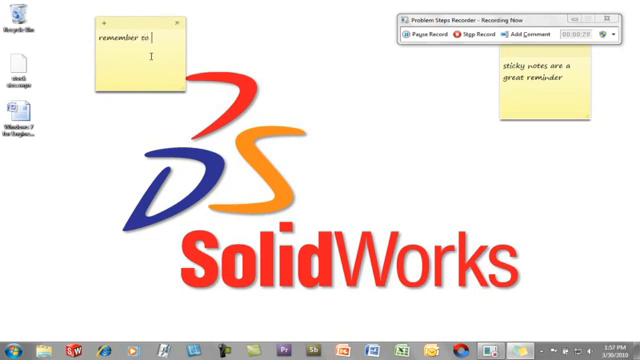
text(order bearings)
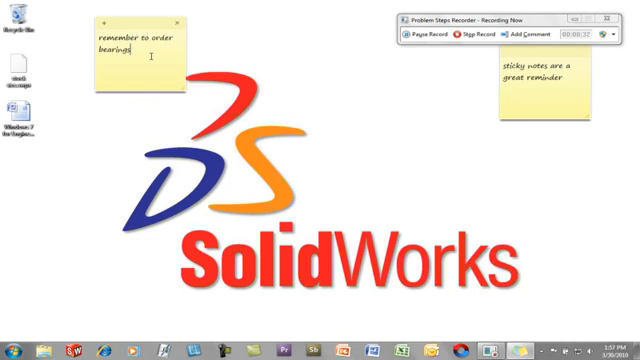
click(8, 345)
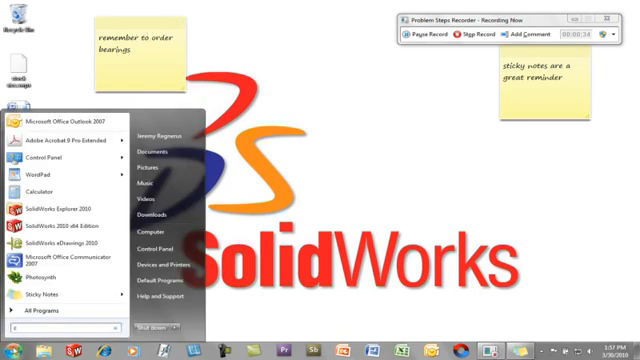
Launch Calculator from a 'calcu' search and switch it to Scientific mode
text(calcu)
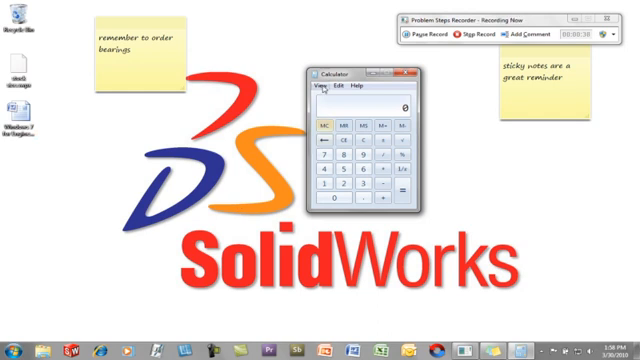
click(322, 91)
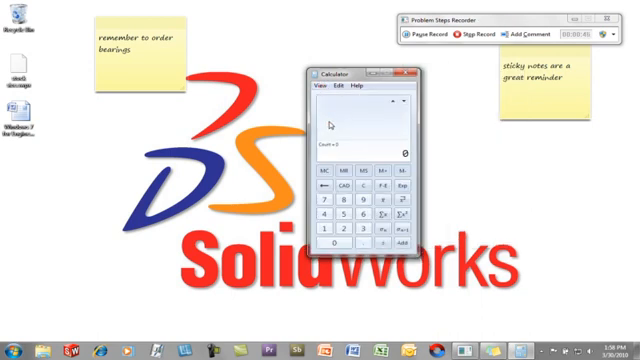
click(322, 86)
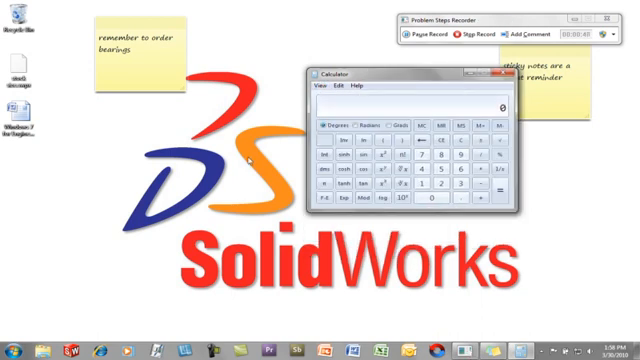
Open the Windows 7 for Engineers document with WordPad and scroll down through it
right_click(20, 108)
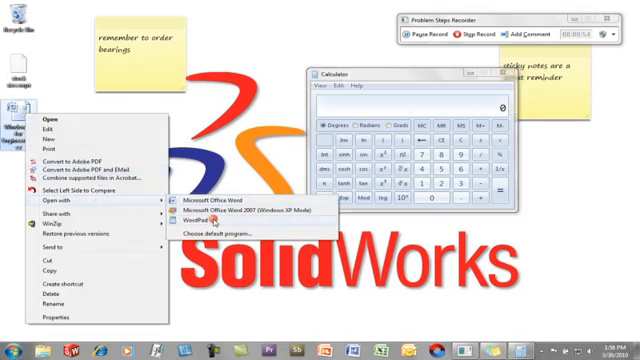
click(204, 222)
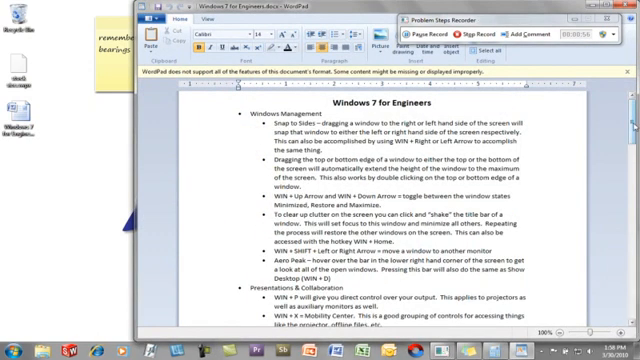
scroll(down, 3)
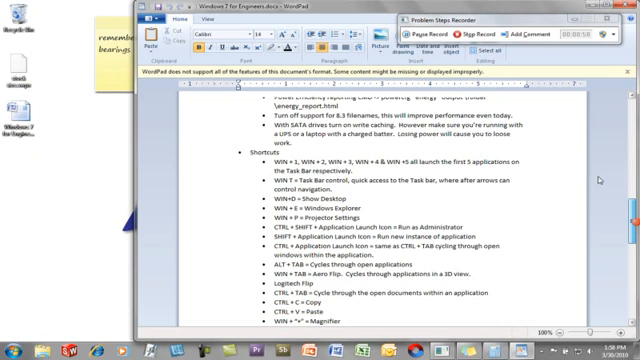
Add the recording comment 'WordPad can now open Microsoft Office documents'
click(540, 34)
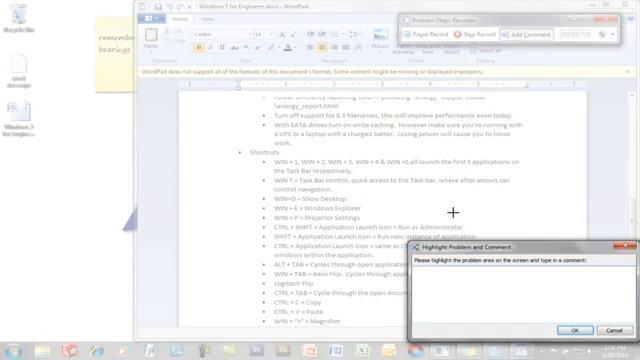
text(Wordpad d)
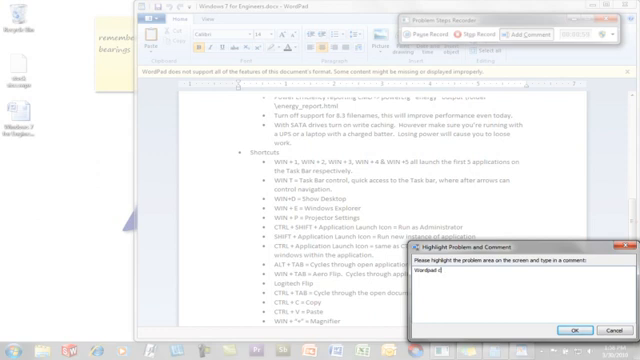
text(can now open Hi)
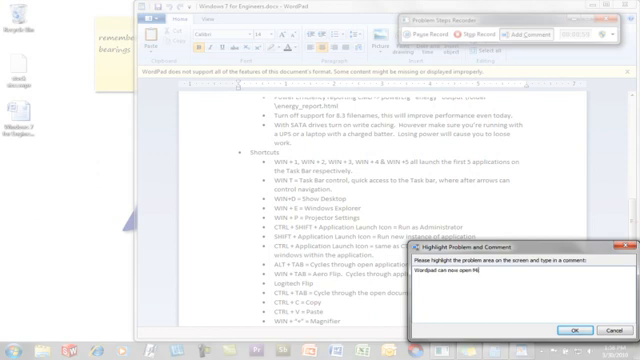
text(icrosoft)
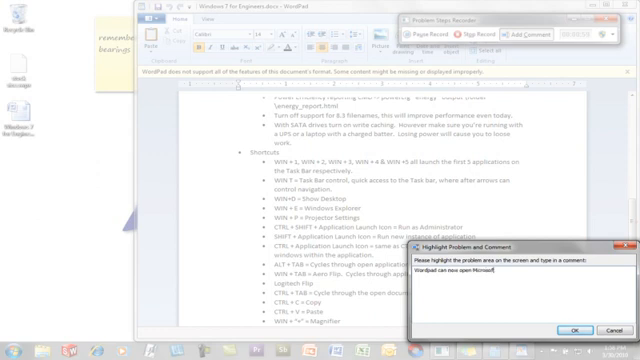
text(Office Docum)
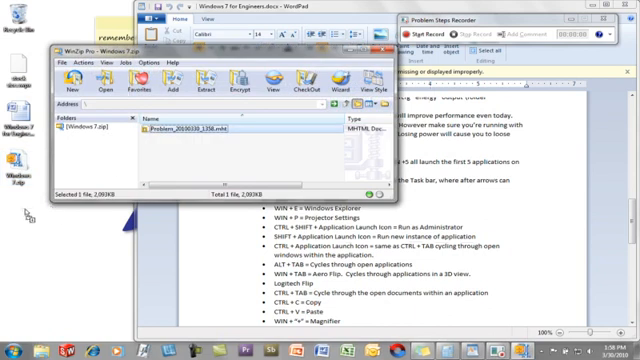
double_click(190, 130)
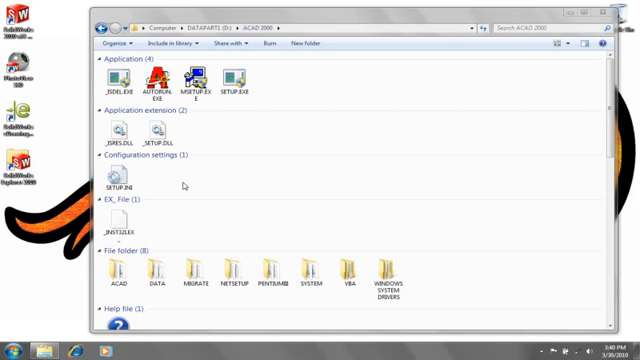
mouse_move(218, 183)
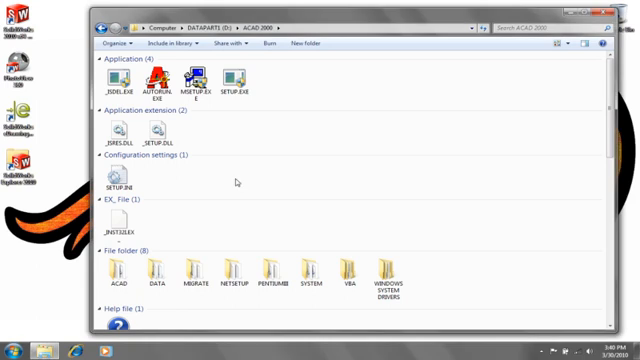
Select SETUP.EXE in D:\ACAD 2000 and try running the AutoCAD 2000 installer
click(237, 77)
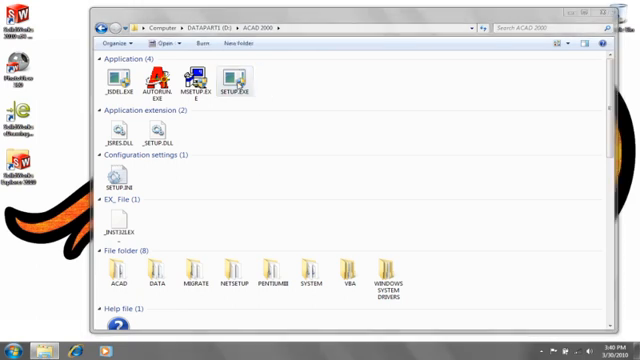
double_click(235, 78)
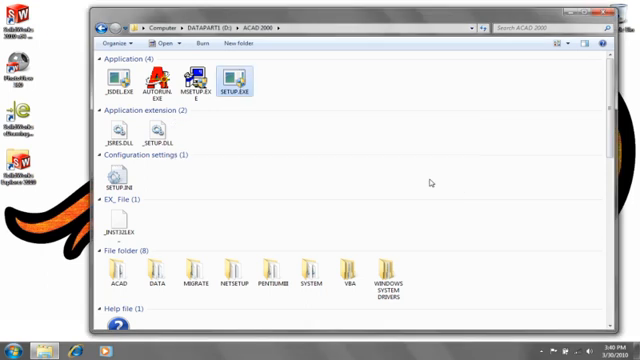
click(10, 350)
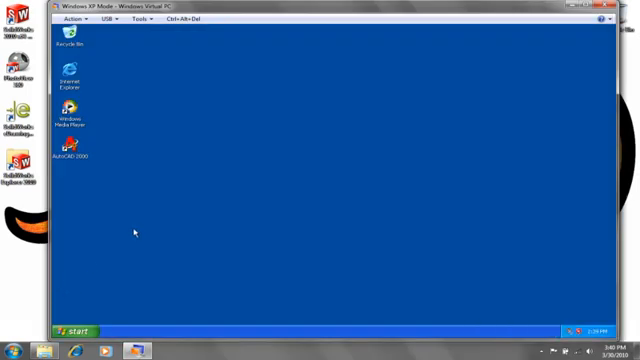
Start AutoCAD 2000 in XP Mode and browse to the host's shared C drive
double_click(70, 145)
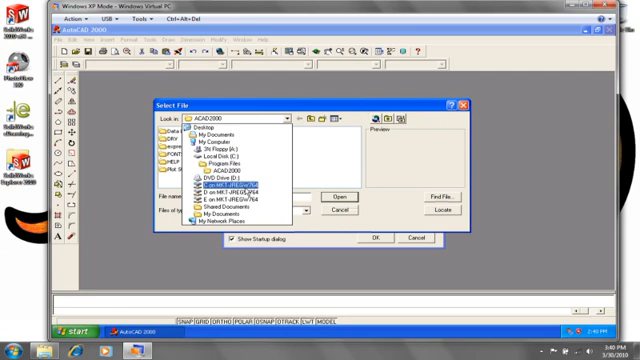
click(320, 195)
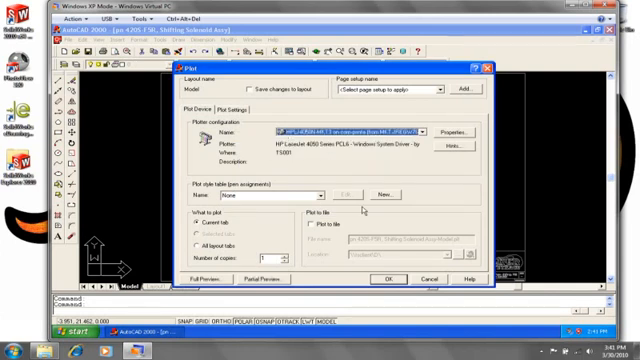
Change an option in the AutoCAD Plot dialog for the HP LaserJet 4050
click(388, 278)
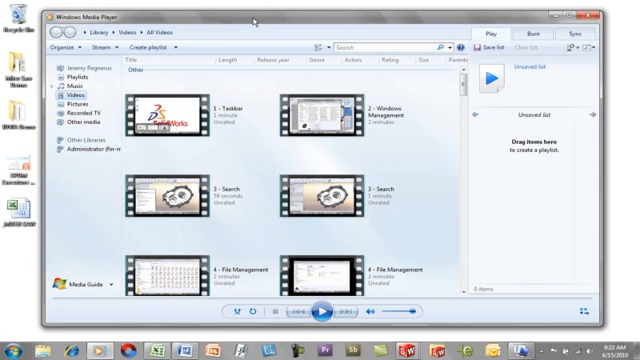
Use the Win+P and Win+T hotkeys to bring the Excel parts list forward
key(Win+P)
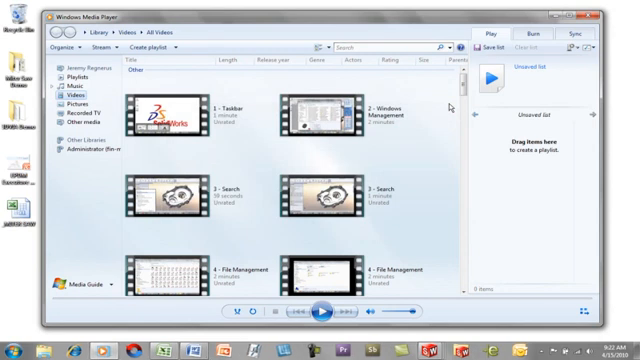
key(Win+T)
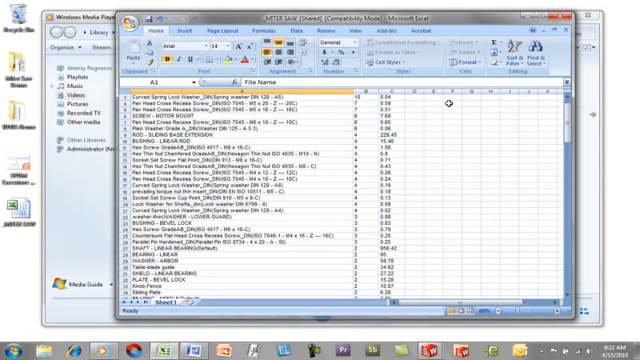
Show the desktop with Win+D and open Windows Explorer with Win+E
key(Win+D)
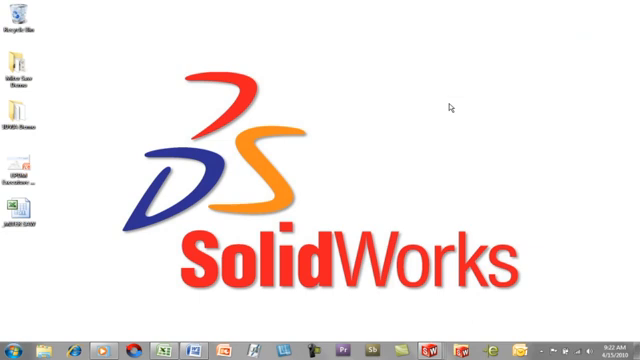
key(Win+E)
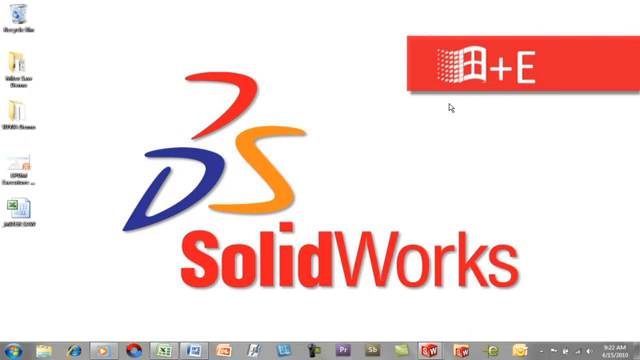
key(Win+E)
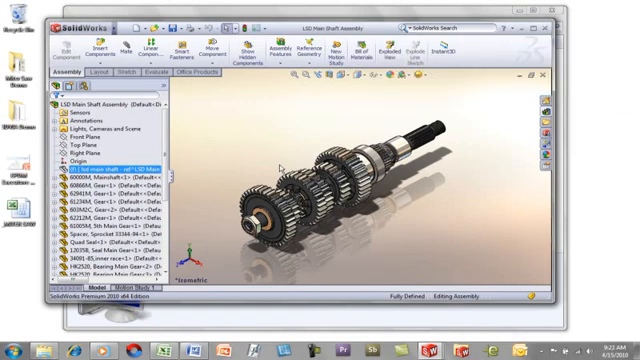
Switch programs with Alt+Tab to Excel and back, then cycle SolidWorks documents with Ctrl+Tab
key(Alt+Tab)
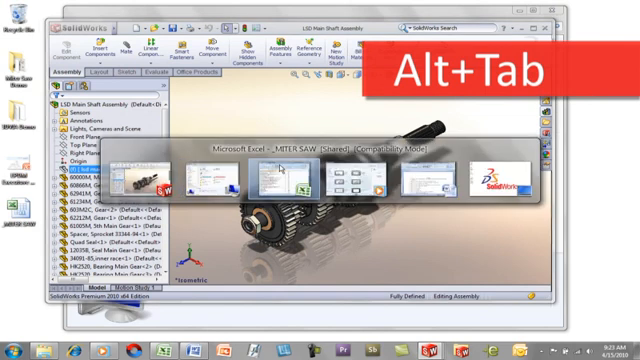
key(Alt+Tab)
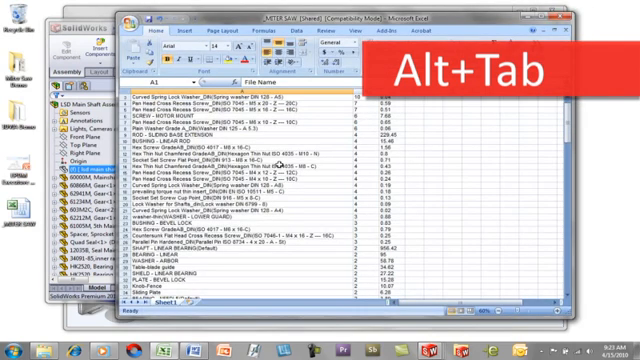
key(Alt+Tab)
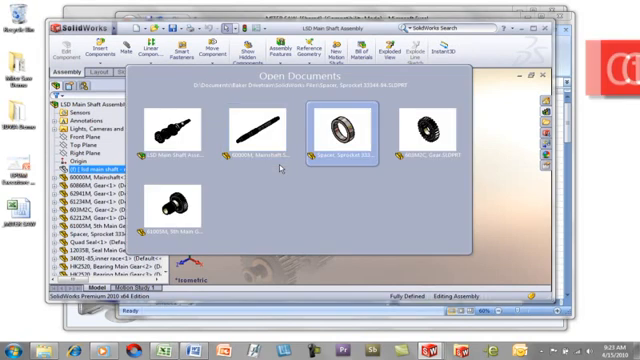
key(Ctrl+Tab)
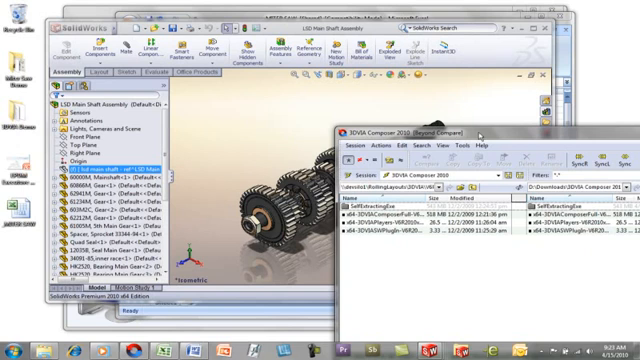
mouse_move(88, 325)
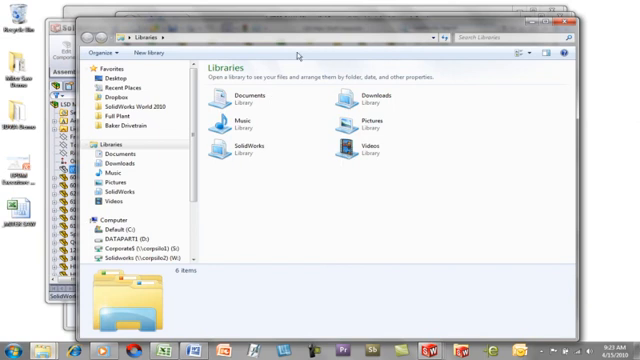
Close the Libraries window and show the Services list in Task Manager via Ctrl+Shift+Esc
key(ctrl+shift+esc)
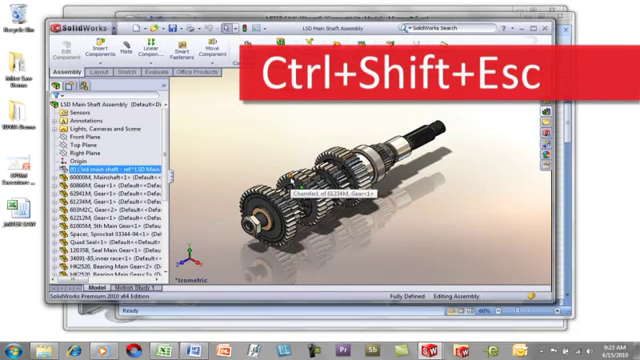
key(Ctrl+Shift+Esc)
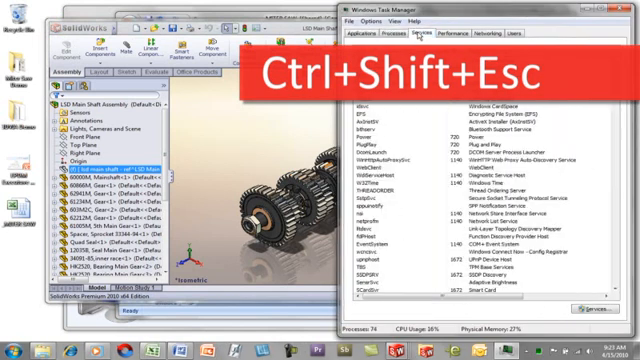
click(363, 35)
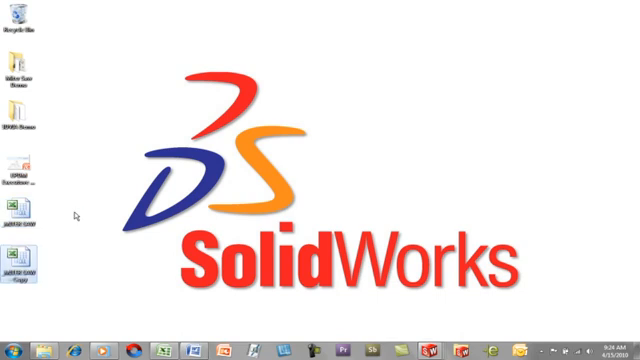
Copy and paste the Excel spreadsheet file on the desktop with Ctrl+C and Ctrl+V
key(Ctrl+C)
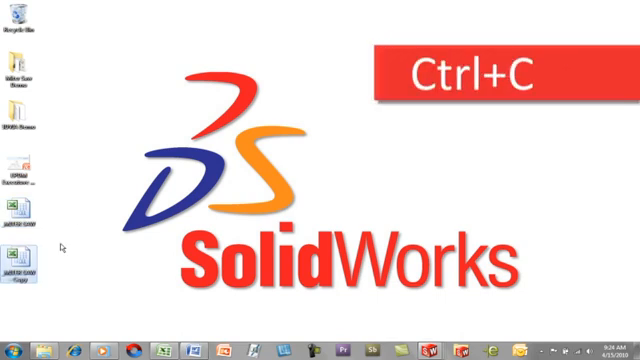
key(Ctrl+V)
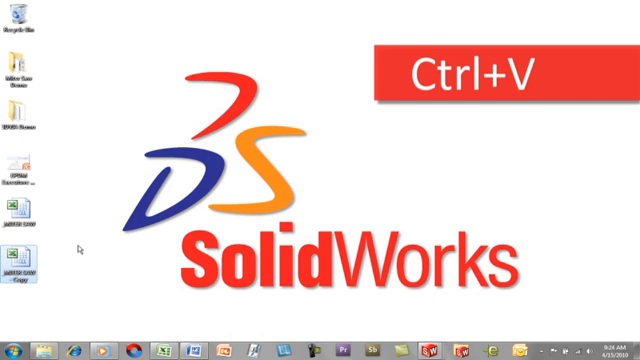